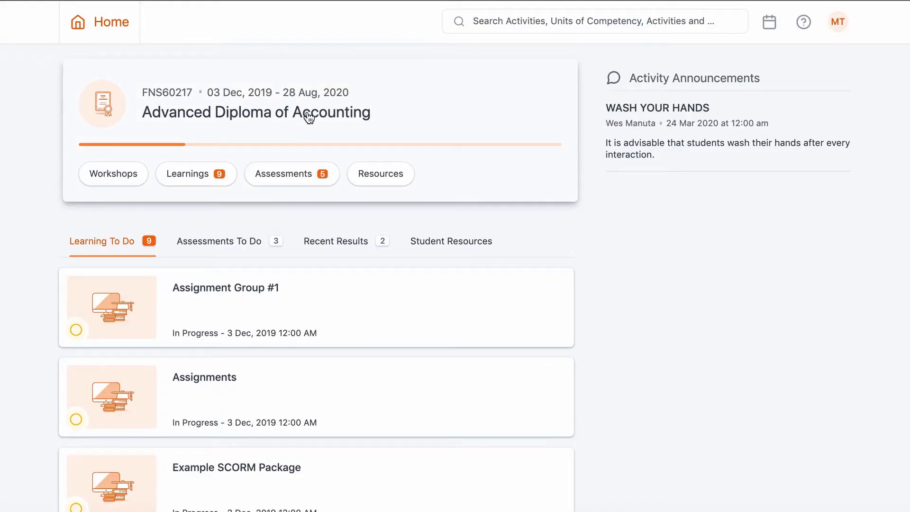
Go to the Advanced Diploma of Accounting course and view its assessments list.
{"action": "left_click", "coordinate": [255, 112]}
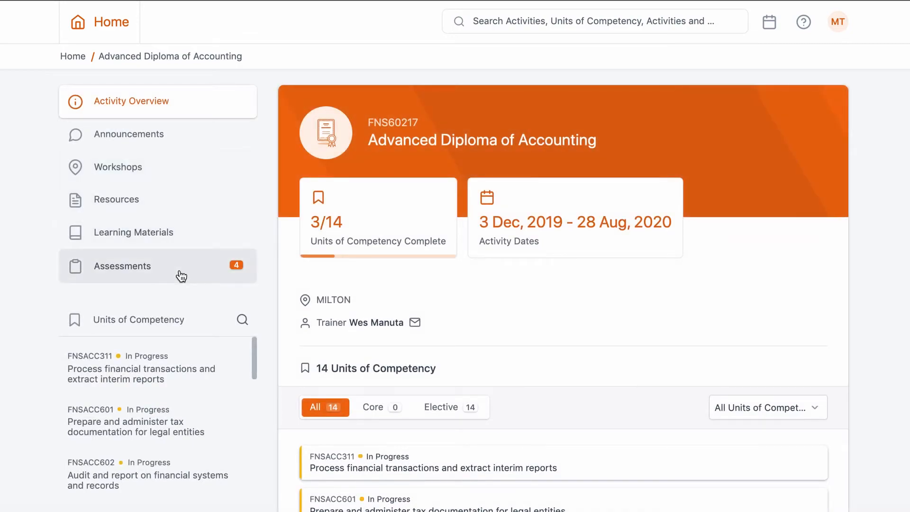
{"action": "left_click", "coordinate": [122, 265]}
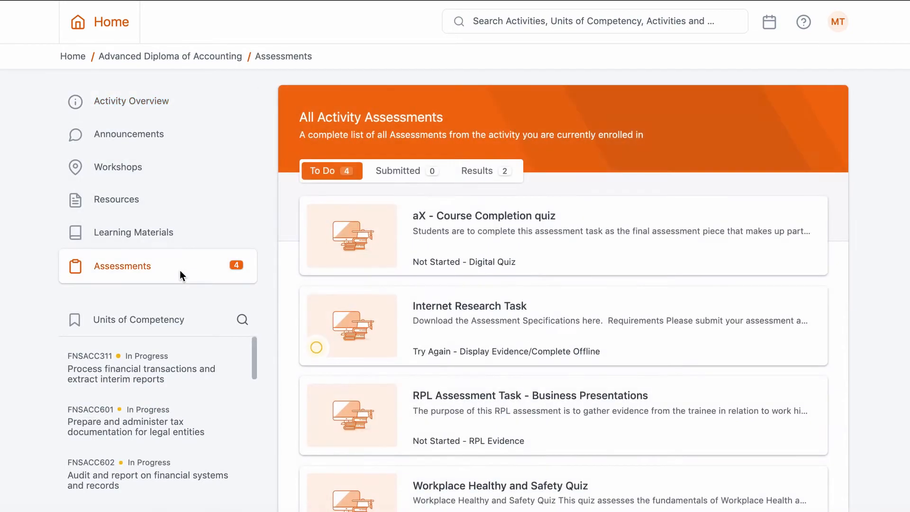
{"action": "mouse_move", "coordinate": [561, 339]}
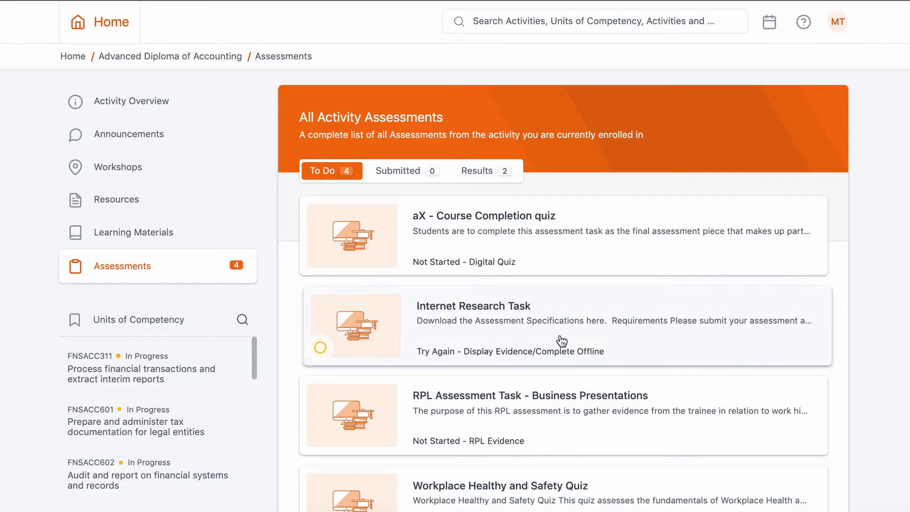
Open the Internet Research Task from the To Do assessments list.
{"action": "left_click", "coordinate": [473, 306]}
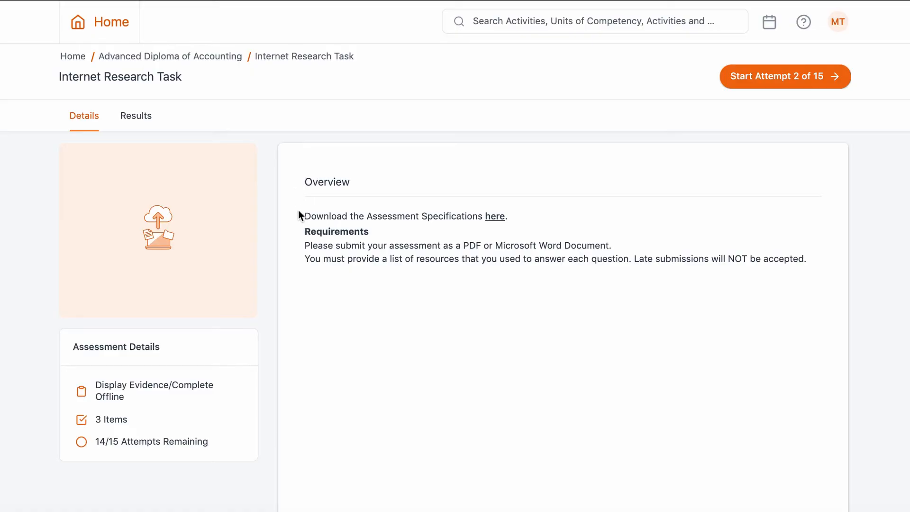
{"action": "mouse_move", "coordinate": [650, 278]}
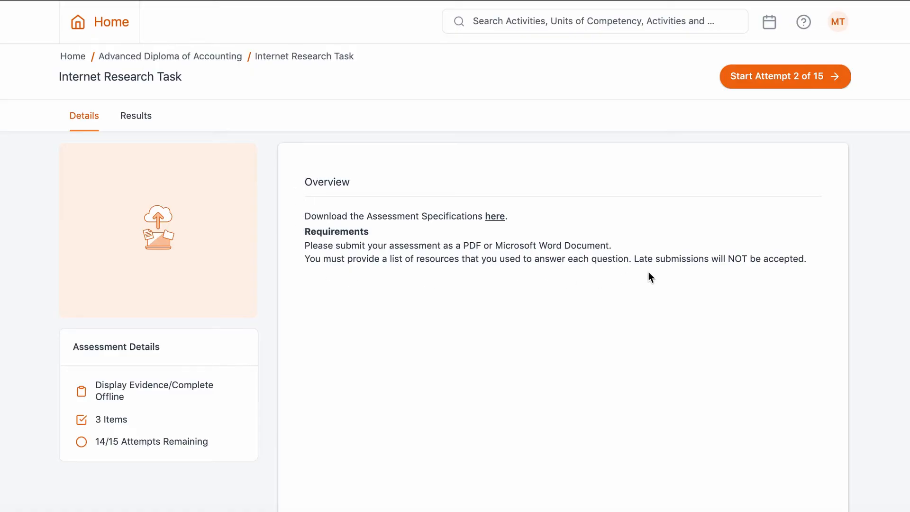
{"action": "mouse_move", "coordinate": [804, 272]}
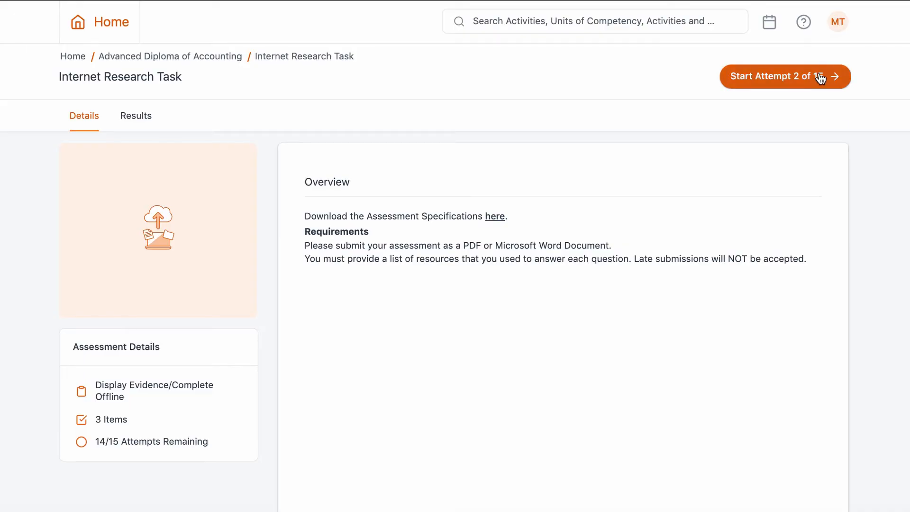
Start Attempt 2, answer item 3 Security with "This is my best answer yet..." and upload the PDF.
{"action": "left_click", "coordinate": [785, 76]}
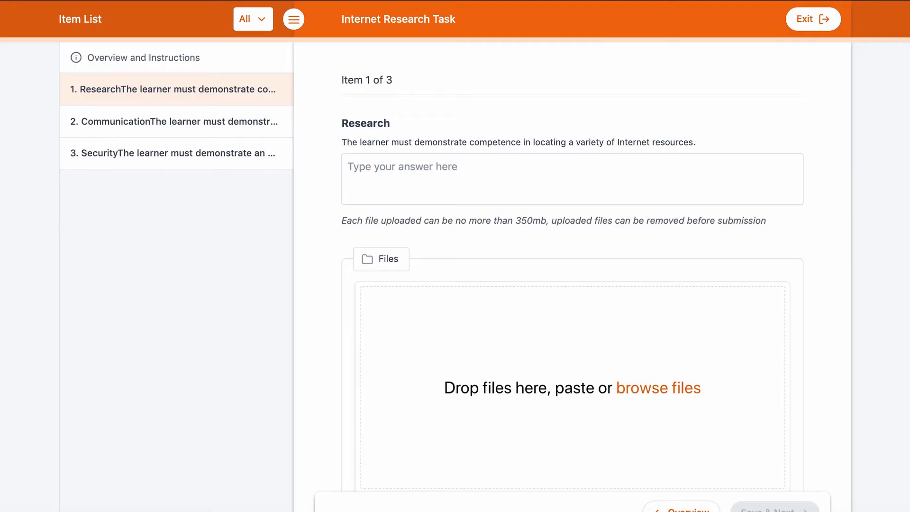
{"action": "left_click", "coordinate": [177, 148]}
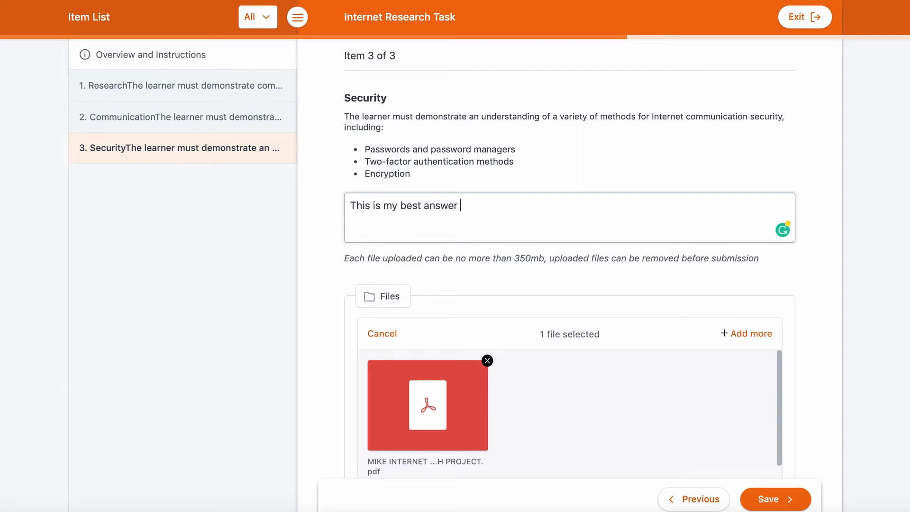
{"action": "type", "text": "yet..."}
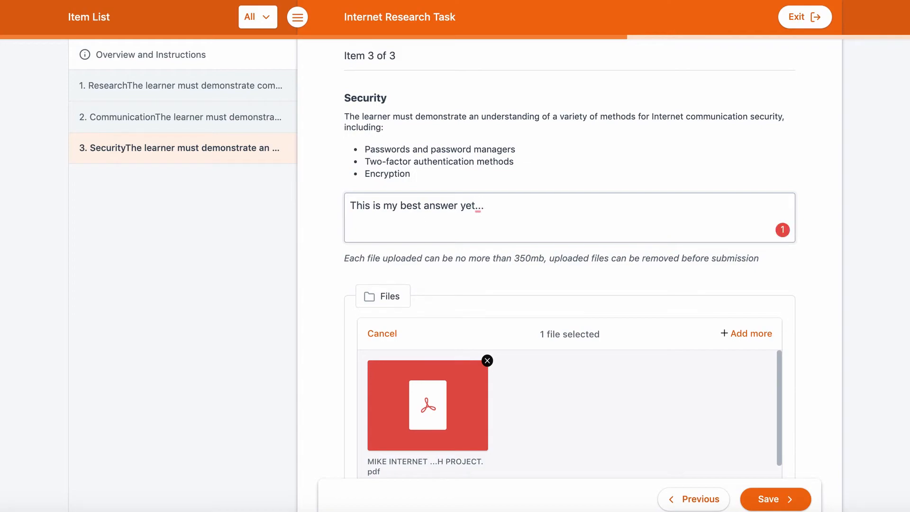
{"action": "left_click", "coordinate": [775, 500]}
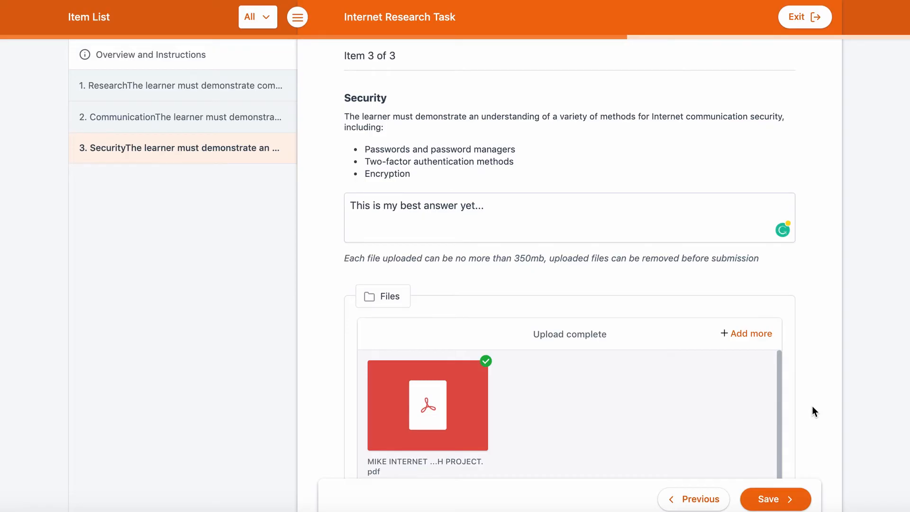
{"action": "scroll", "scroll_direction": "down", "scroll_amount": 3}
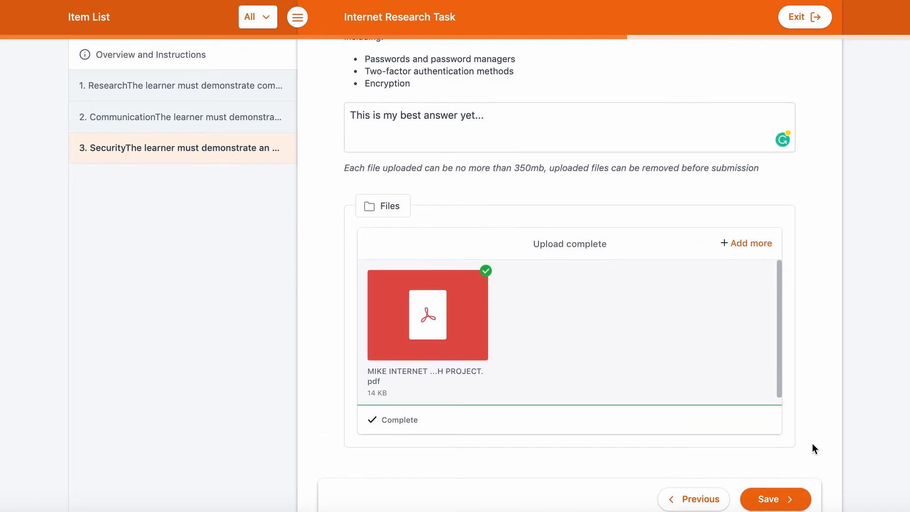
Save the Security answer and submit the whole assessment for marking, confirming in the dialog.
{"action": "left_click", "coordinate": [775, 500]}
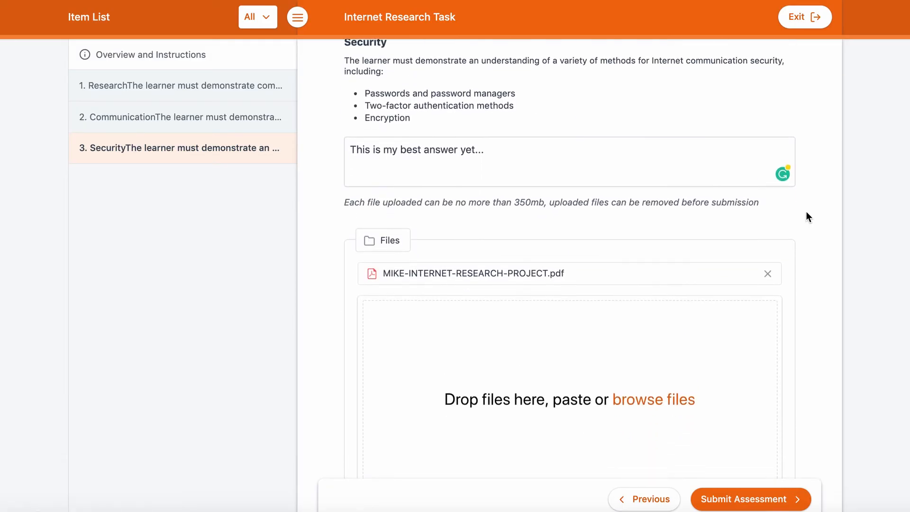
{"action": "scroll", "scroll_direction": "down", "scroll_amount": 3}
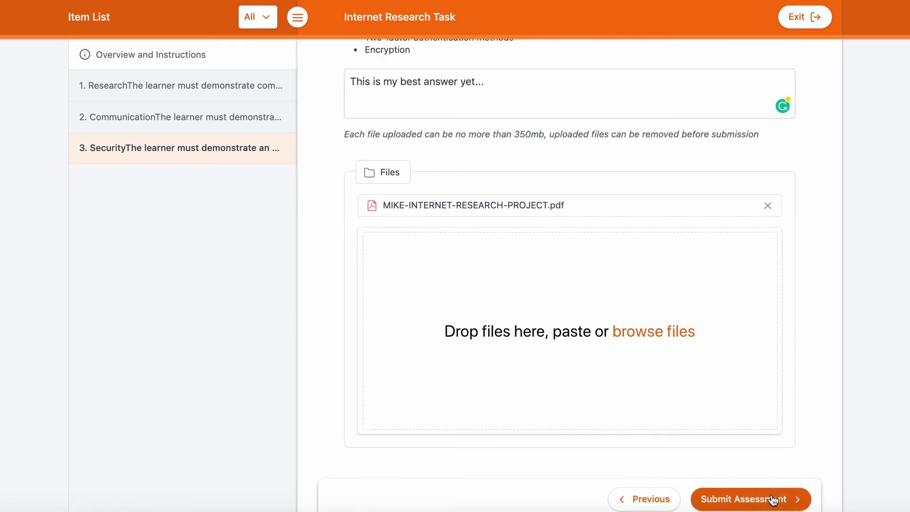
{"action": "left_click", "coordinate": [751, 499]}
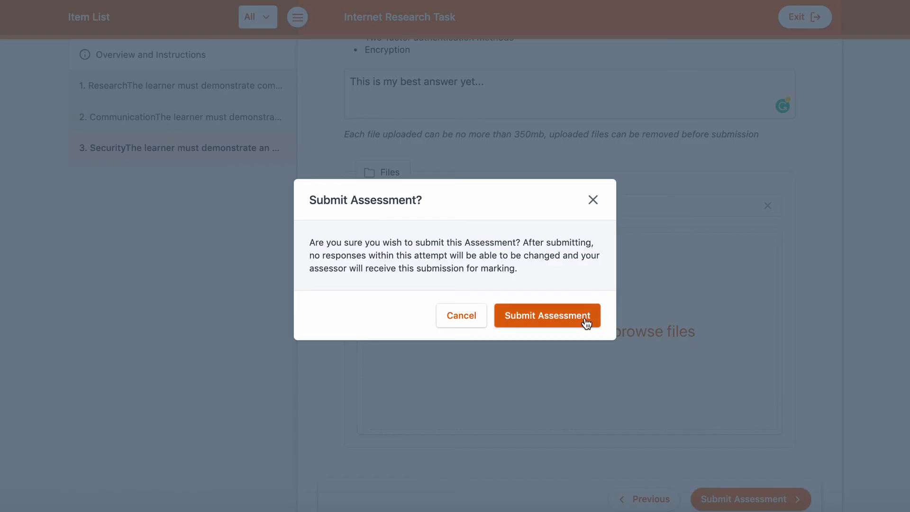
{"action": "left_click", "coordinate": [546, 315]}
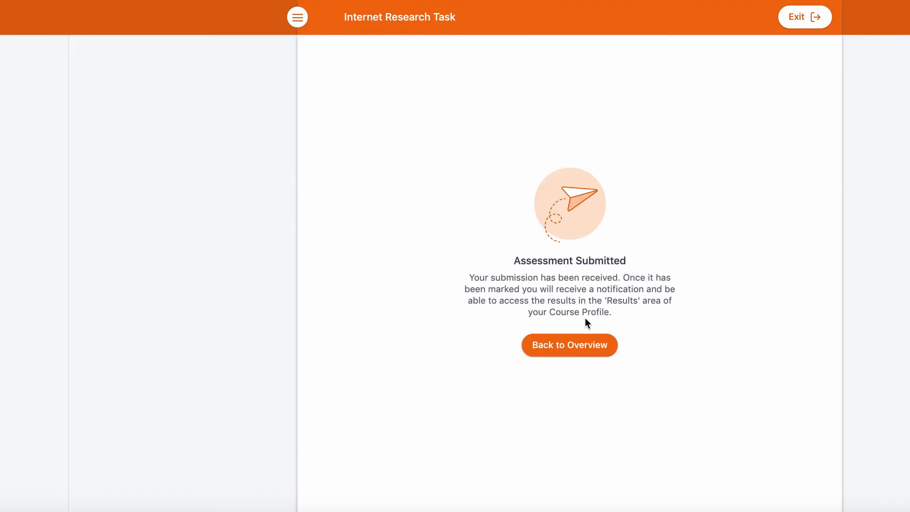